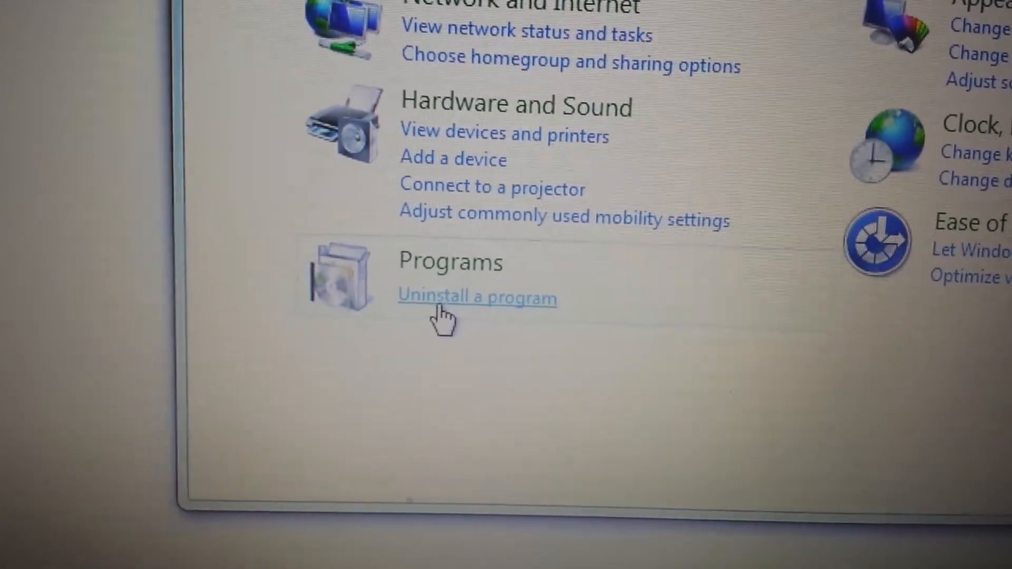
# Show Programs and Features and search the installed programs for 'sweetpa'
pyautogui.click(476, 297)
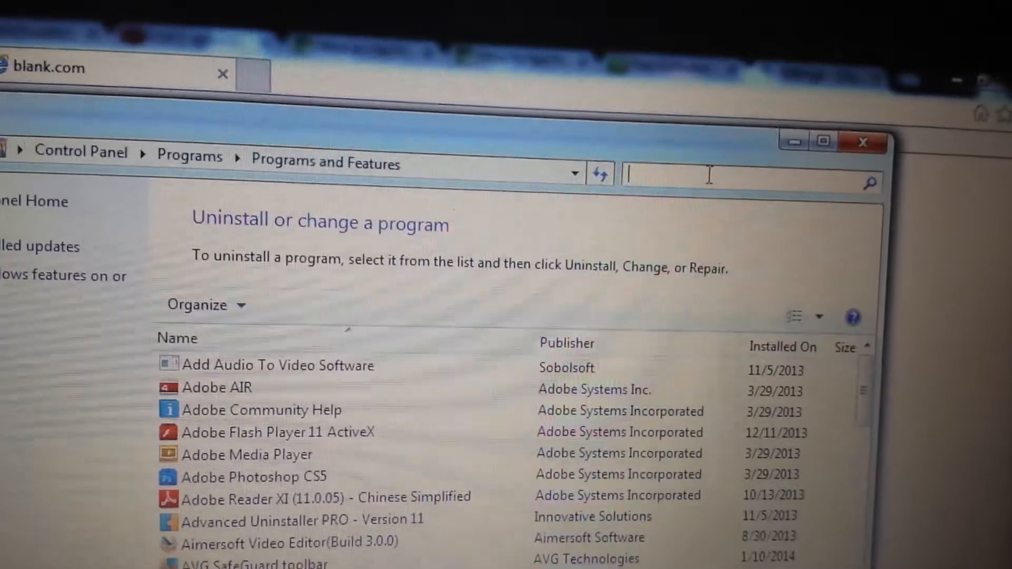
pyautogui.write('sw')
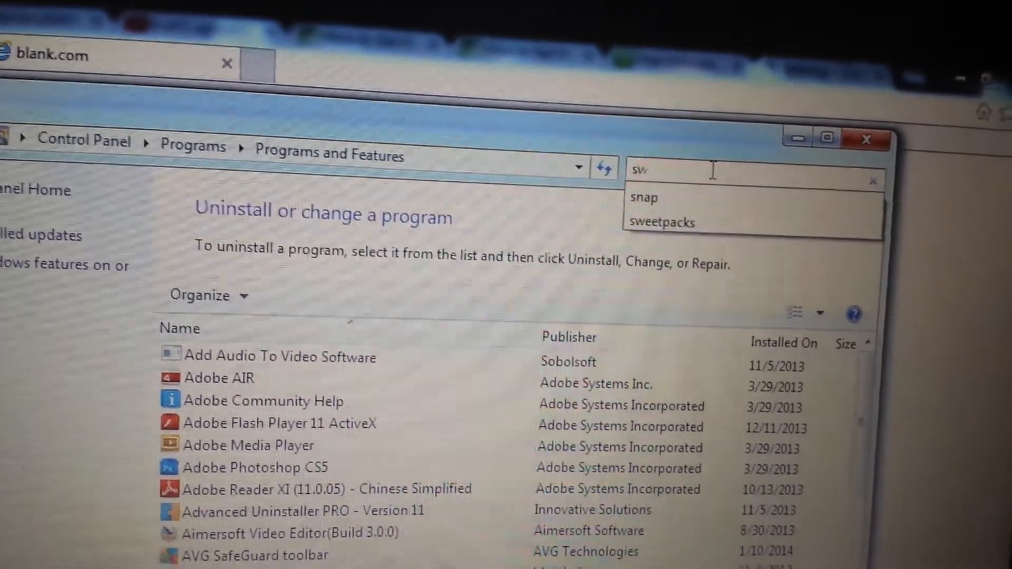
pyautogui.write('weetpa')
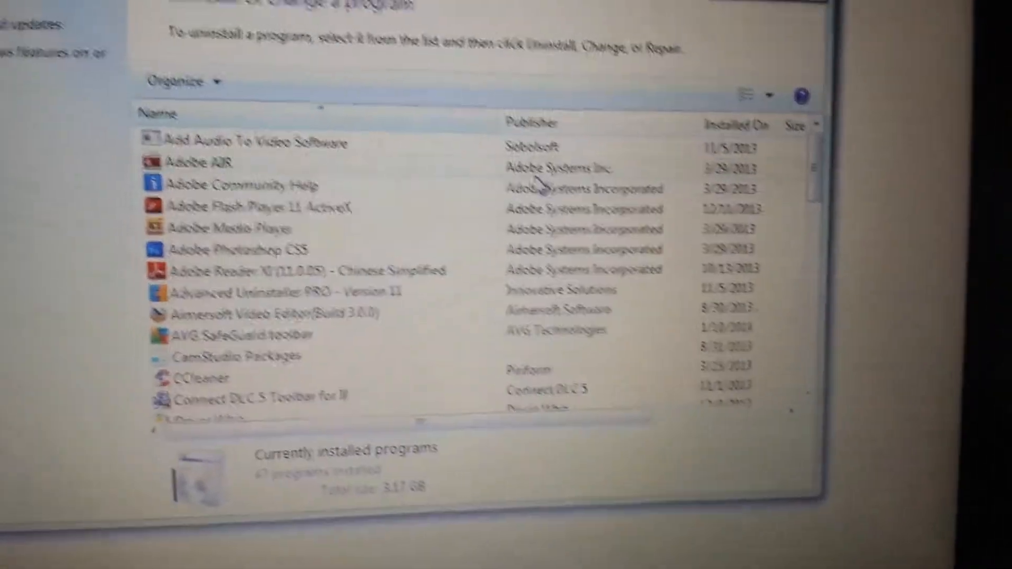
# Bring up Internet Explorer's Tools gear menu over the blank page
pyautogui.click(282, 111)
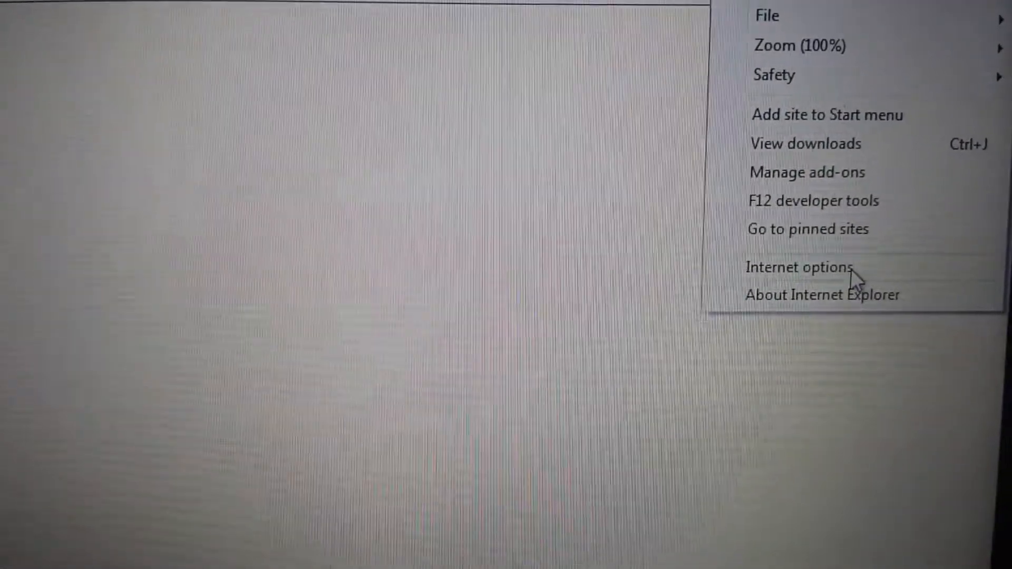
pyautogui.click(797, 267)
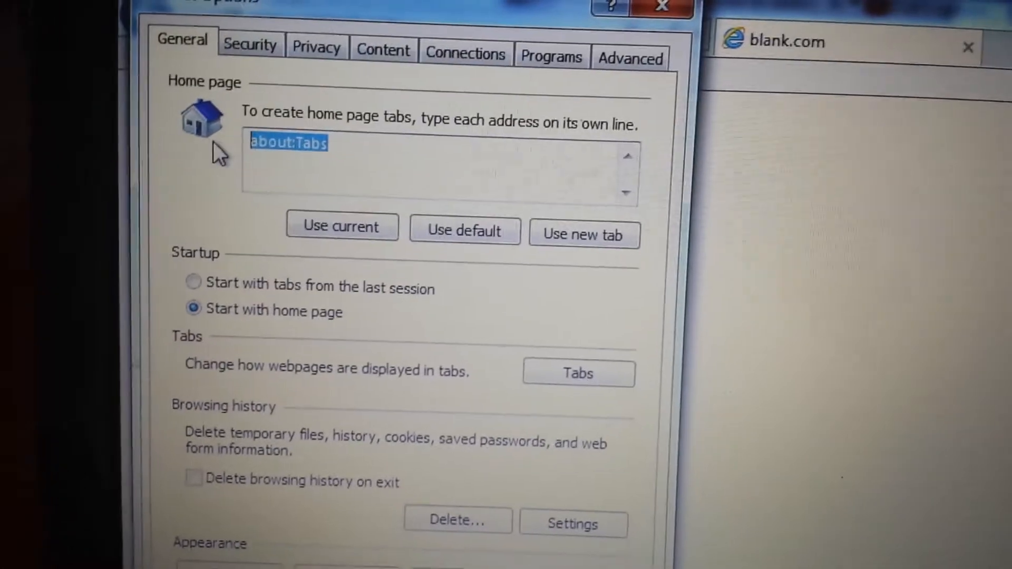
pyautogui.write('www.')
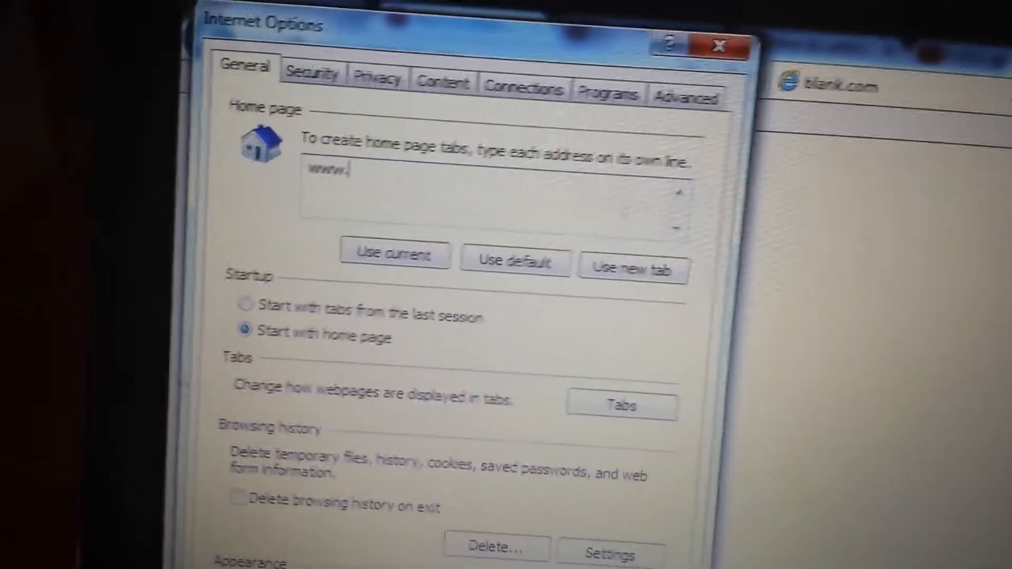
pyautogui.write('ggogle')
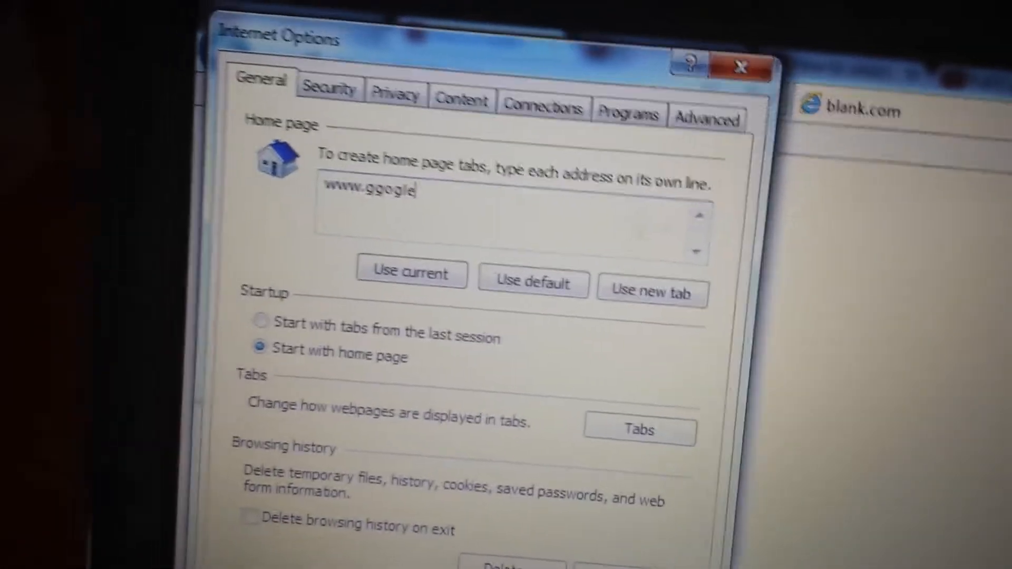
pyautogui.write('.com')
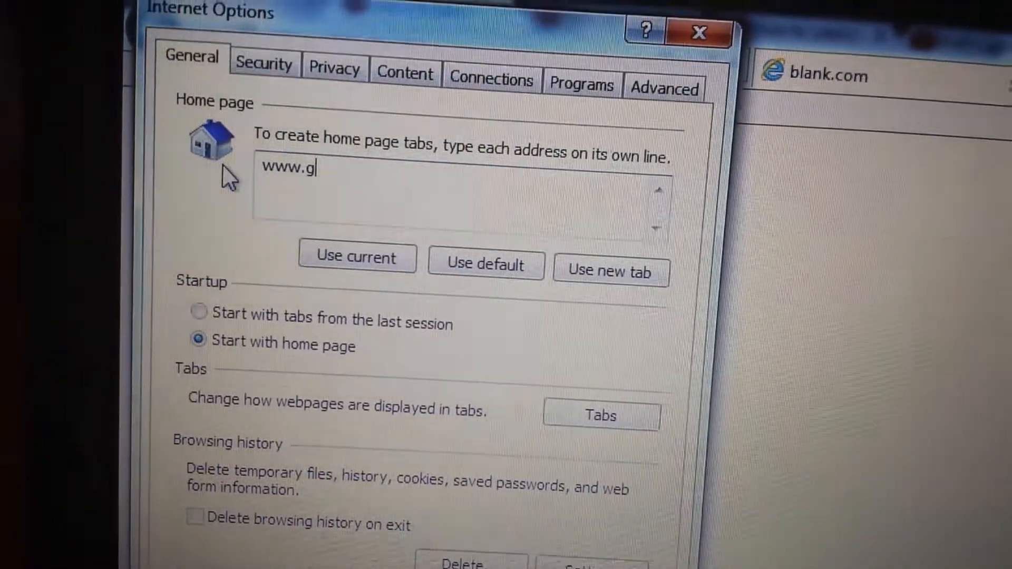
pyautogui.write('oo')
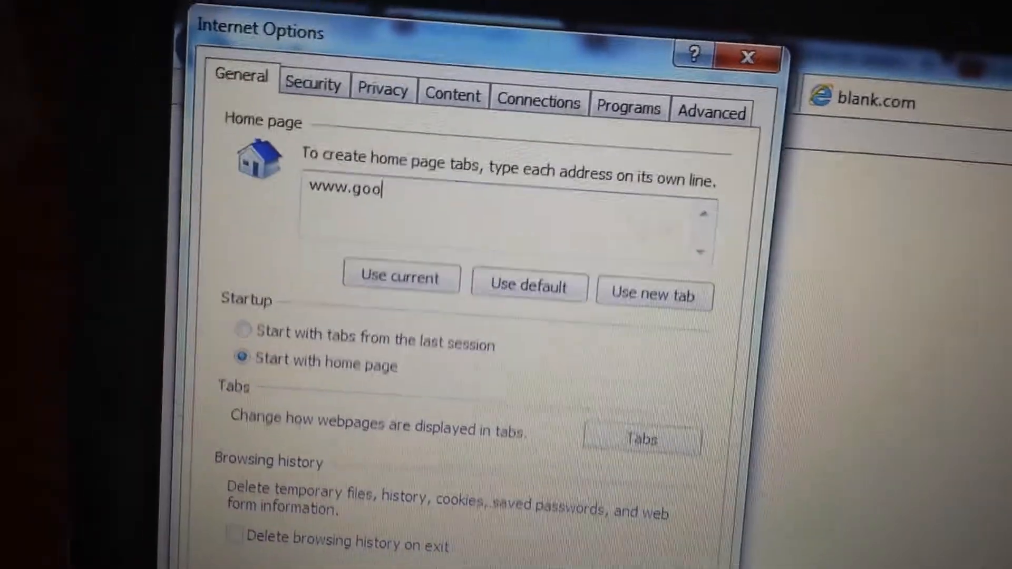
pyautogui.write('gler')
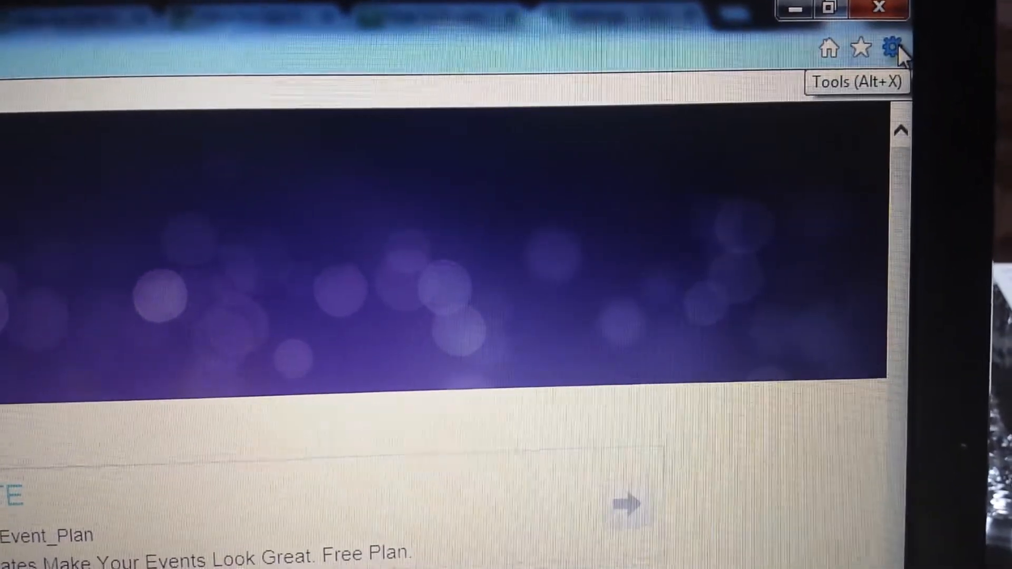
# From the Tools menu, bring up Manage Add-ons listing toolbars and extensions
pyautogui.click(894, 48)
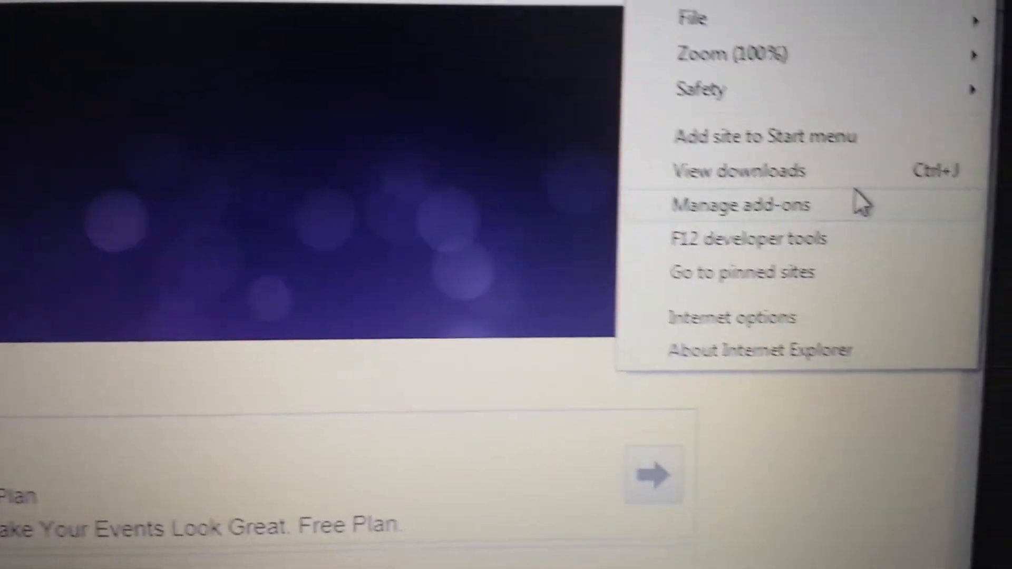
pyautogui.click(741, 205)
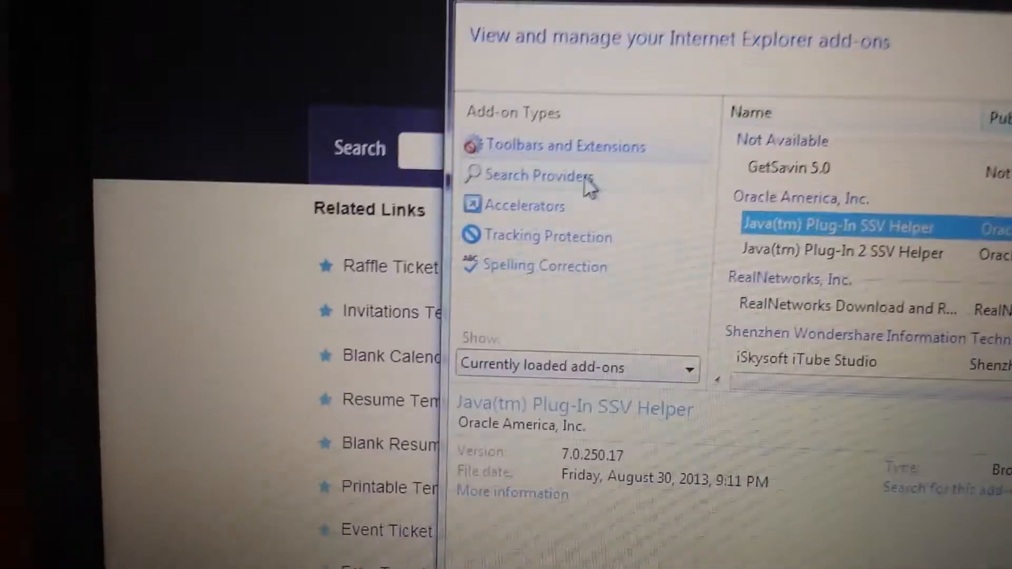
# Review the installed Search Providers in Manage Add-ons
pyautogui.click(538, 176)
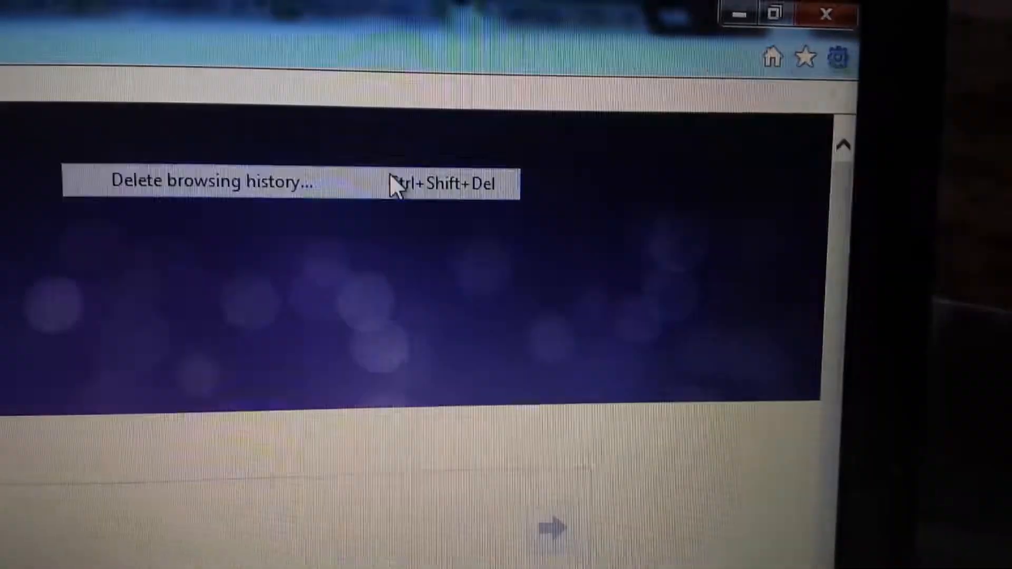
# In Delete Browsing History, tick Download History alongside temporary files, cookies and history
pyautogui.click(211, 181)
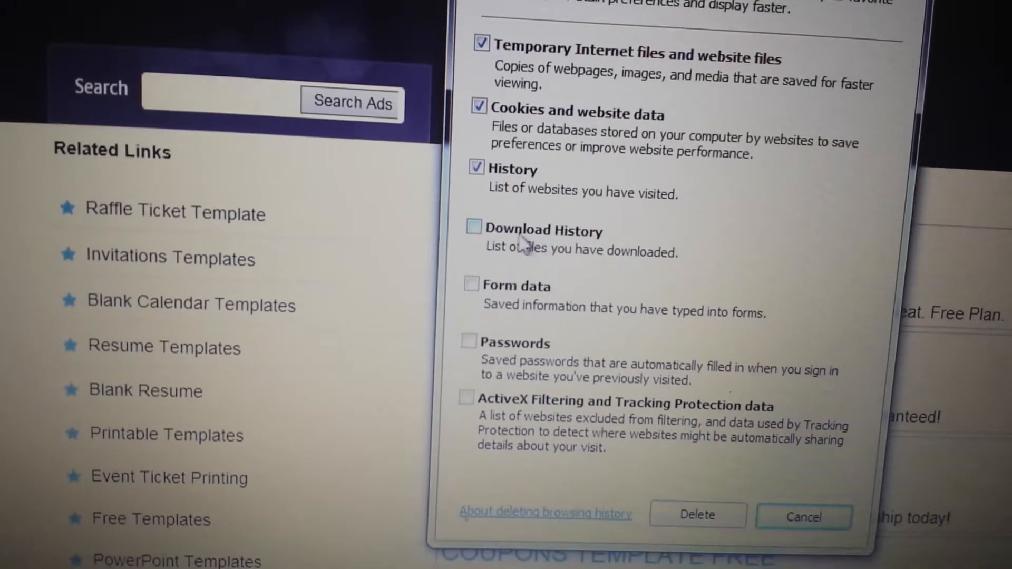
pyautogui.click(472, 228)
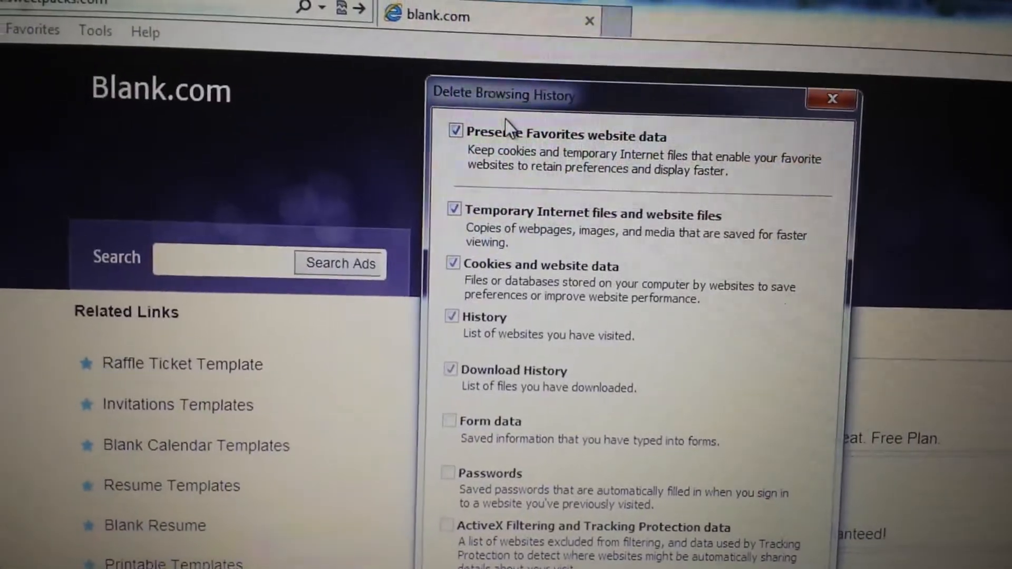
pyautogui.scroll(-3)
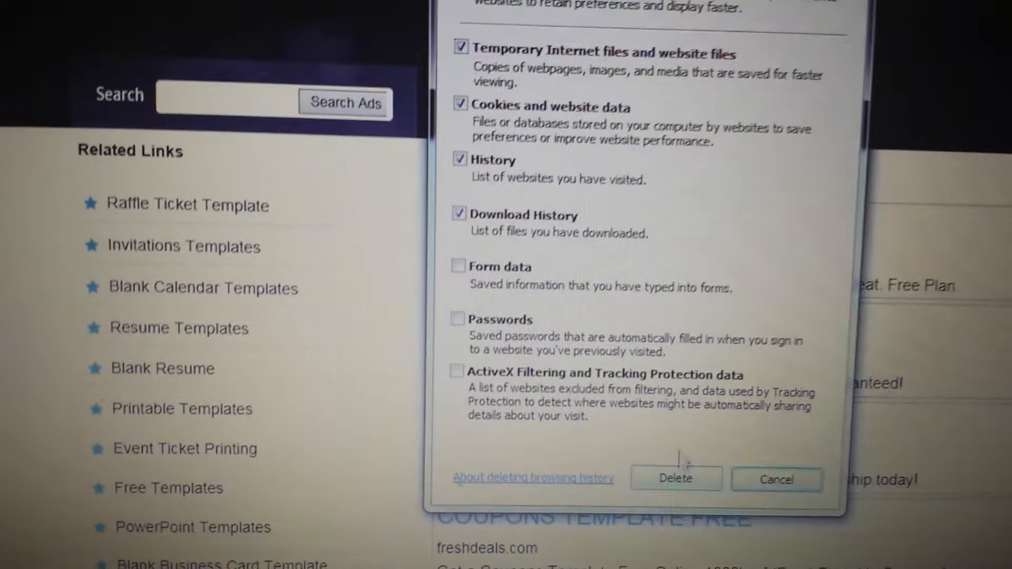